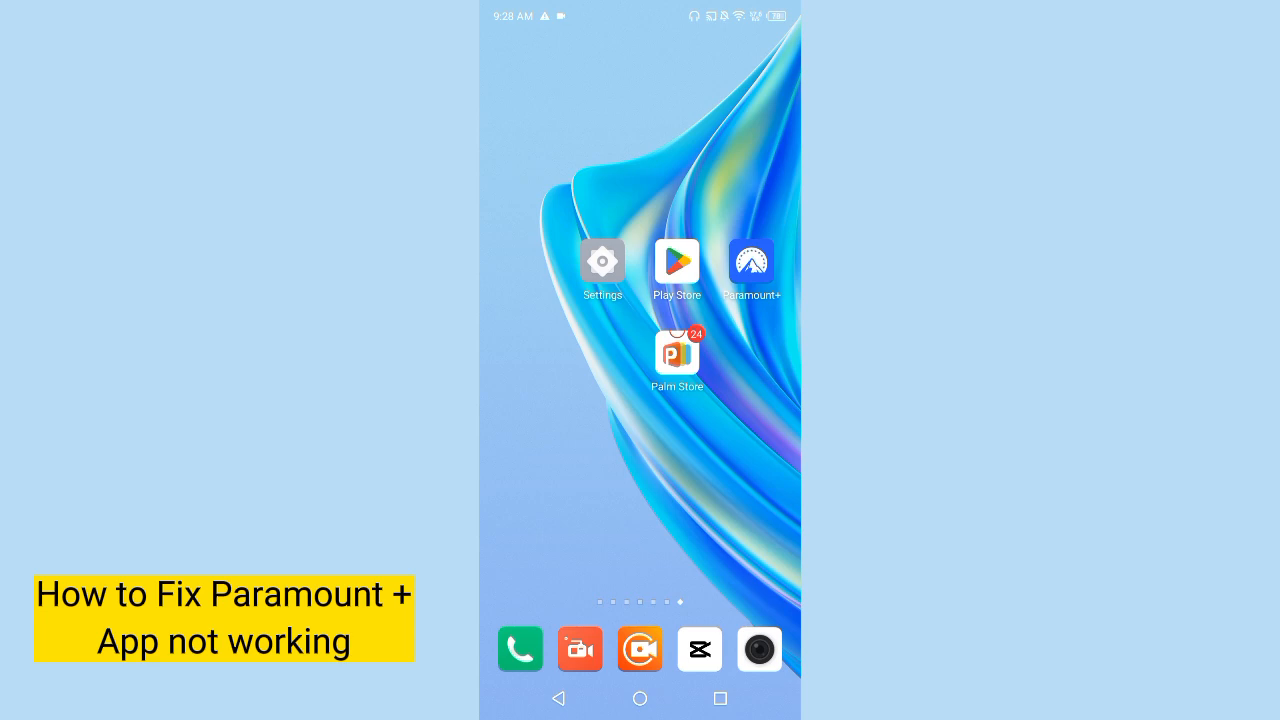
- Launch Settings from the home screen and scroll down to App management
click(602, 261)
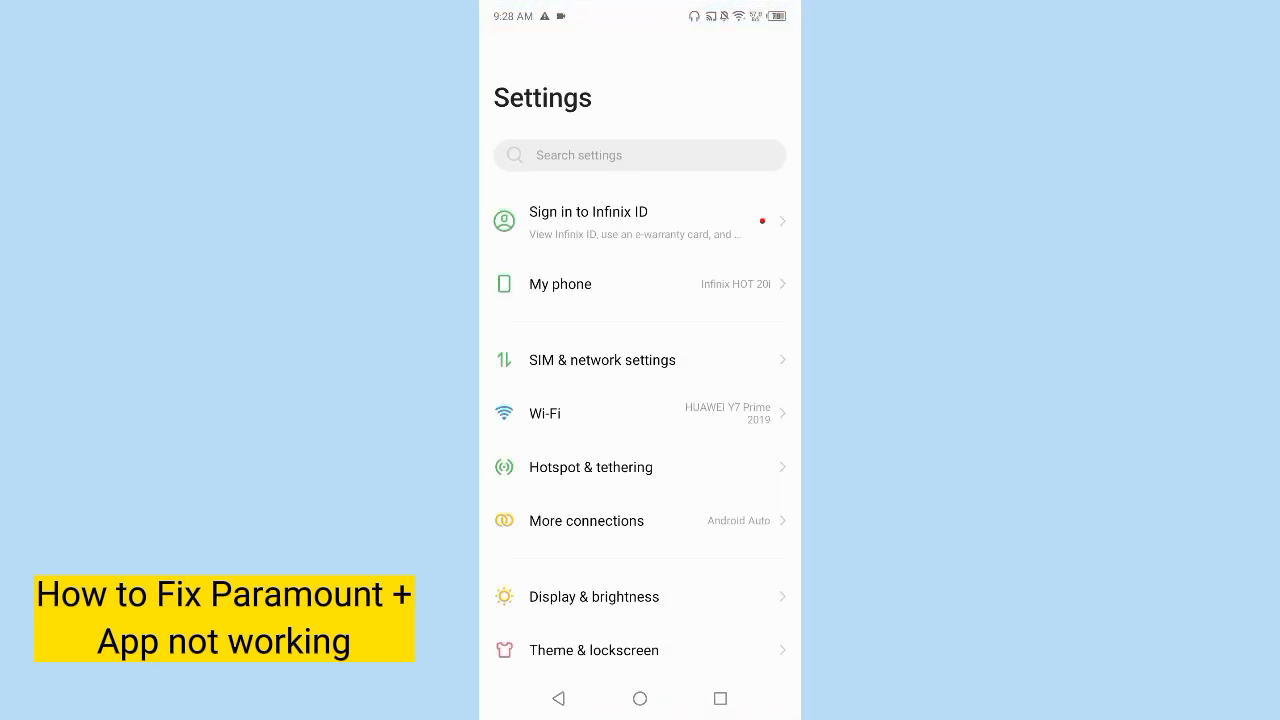
scroll(down, 3)
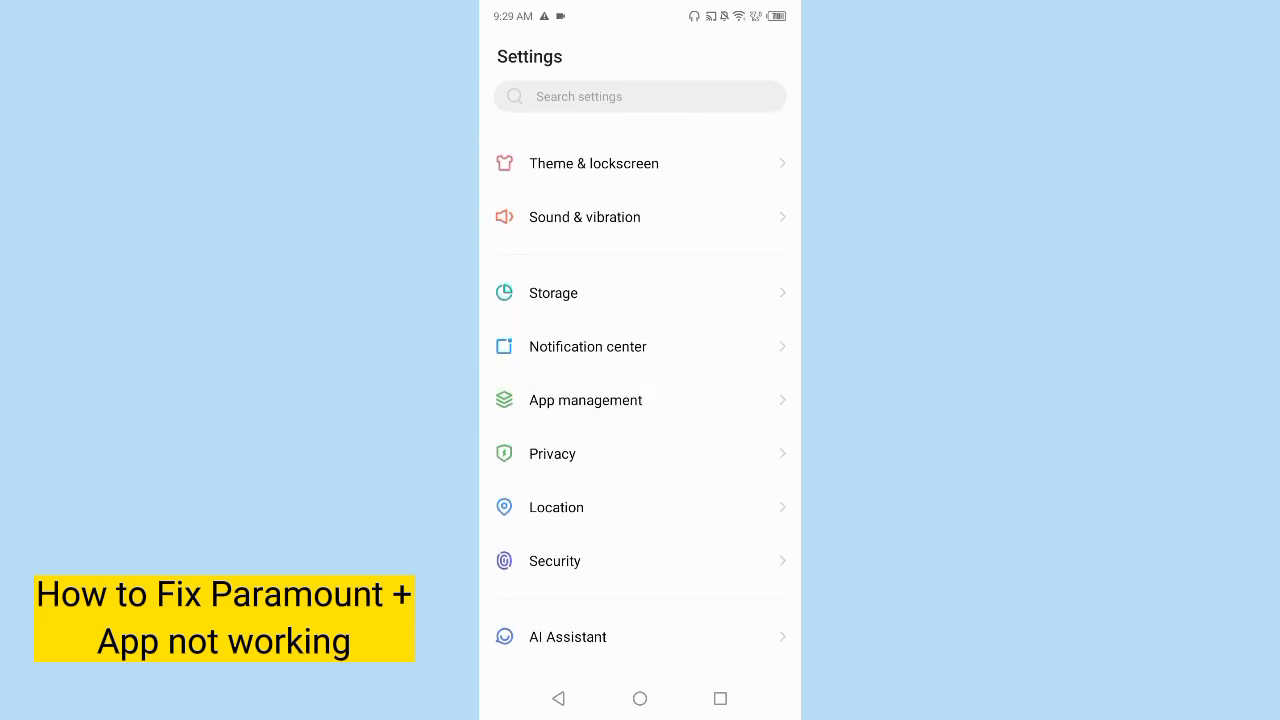
- Search the installed apps for 'para' and open Paramount+'s app info page
click(586, 400)
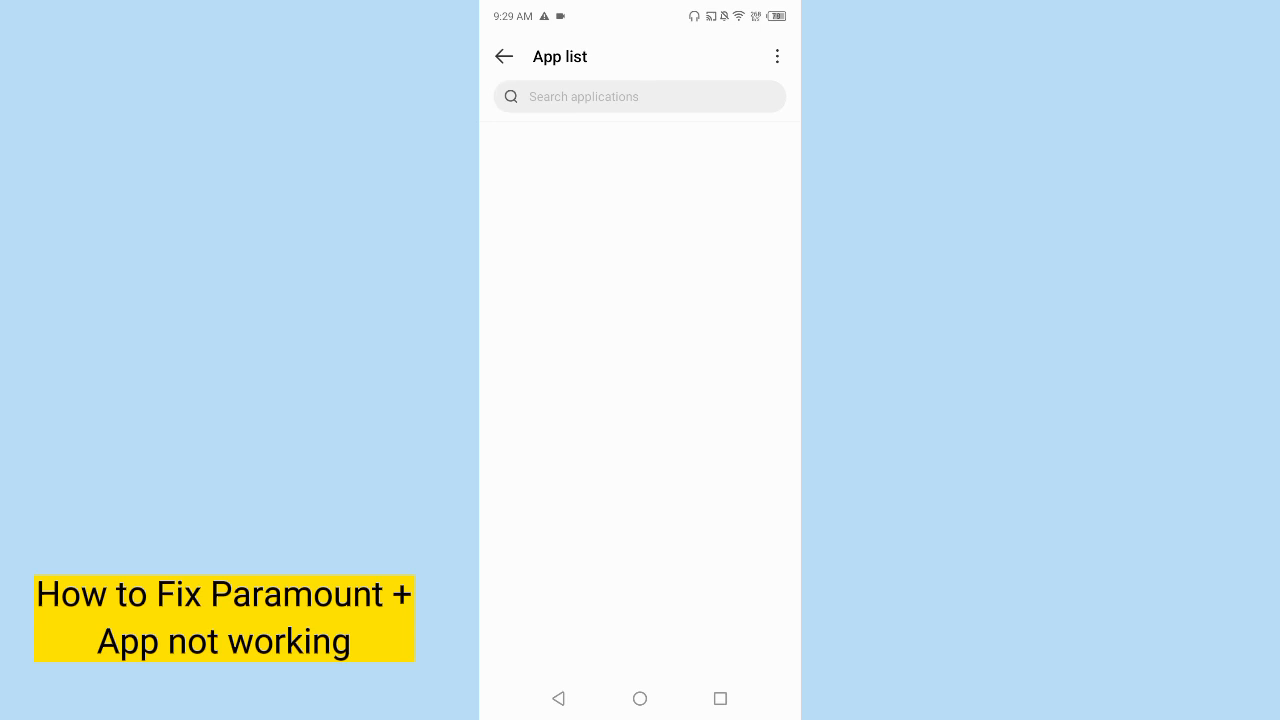
text(p)
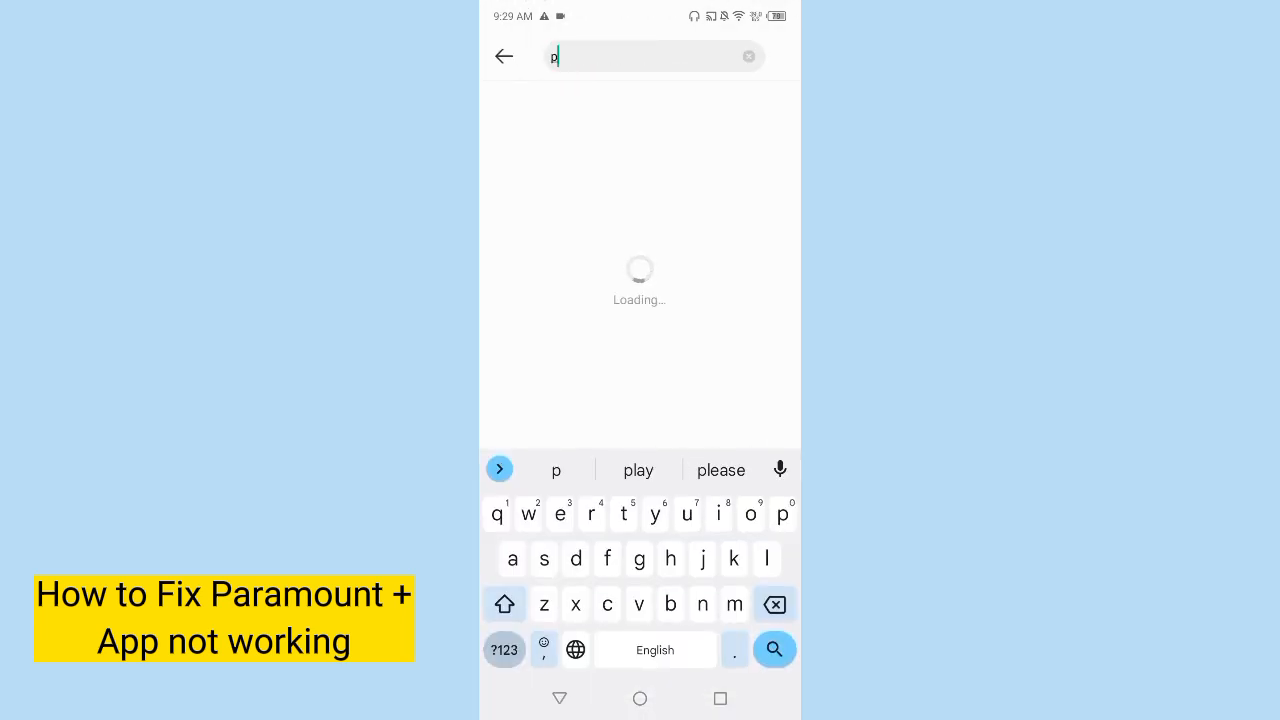
text(ara)
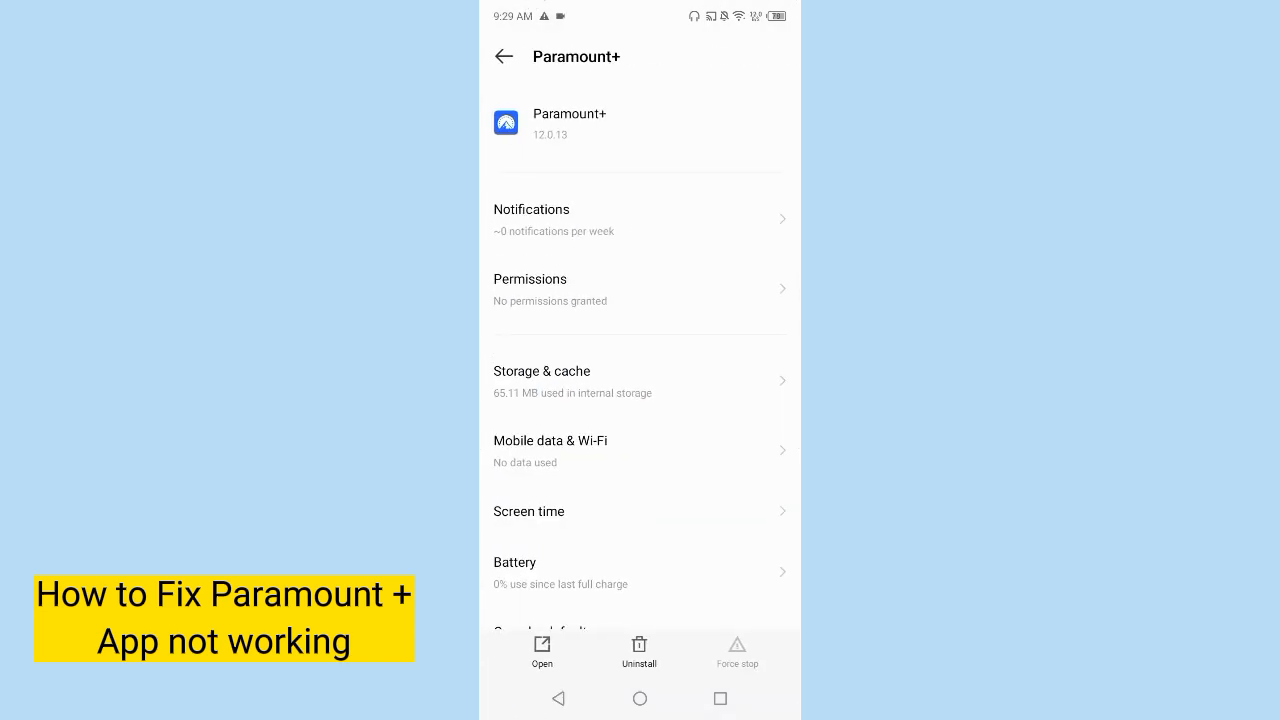
- Clear the Paramount+ cache from Storage & cache so it reads 0 B
click(541, 380)
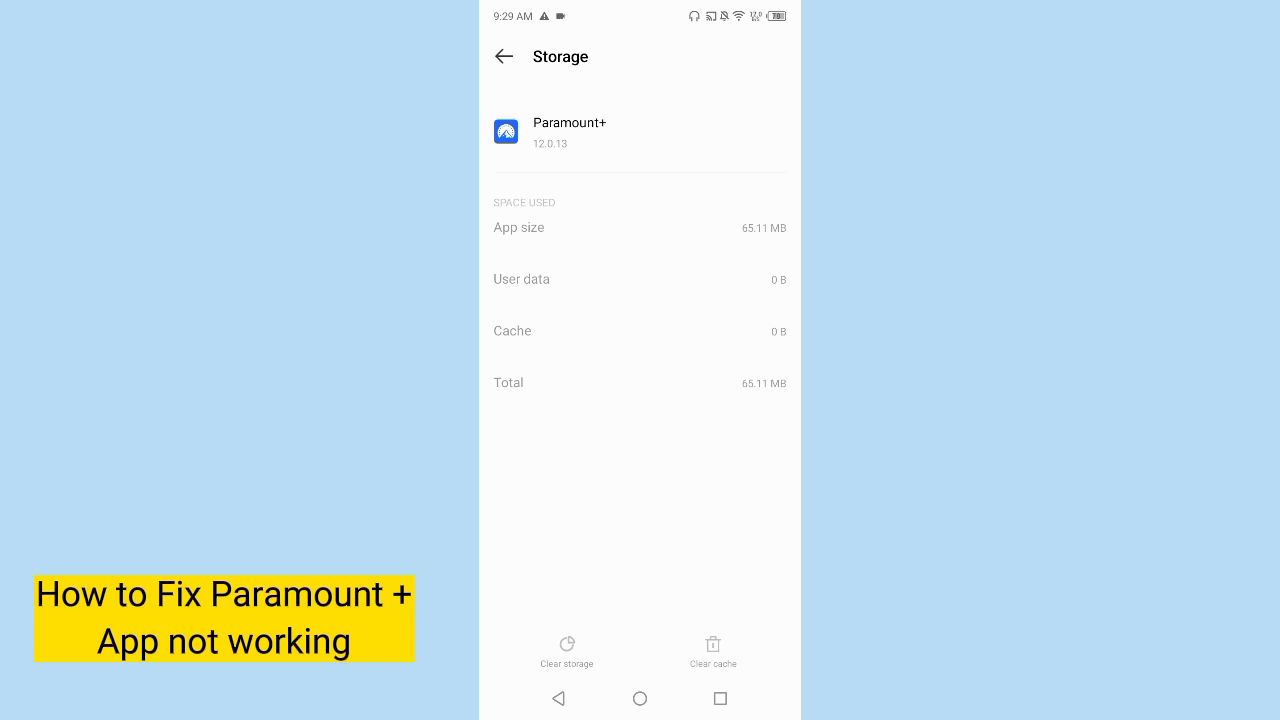
click(504, 56)
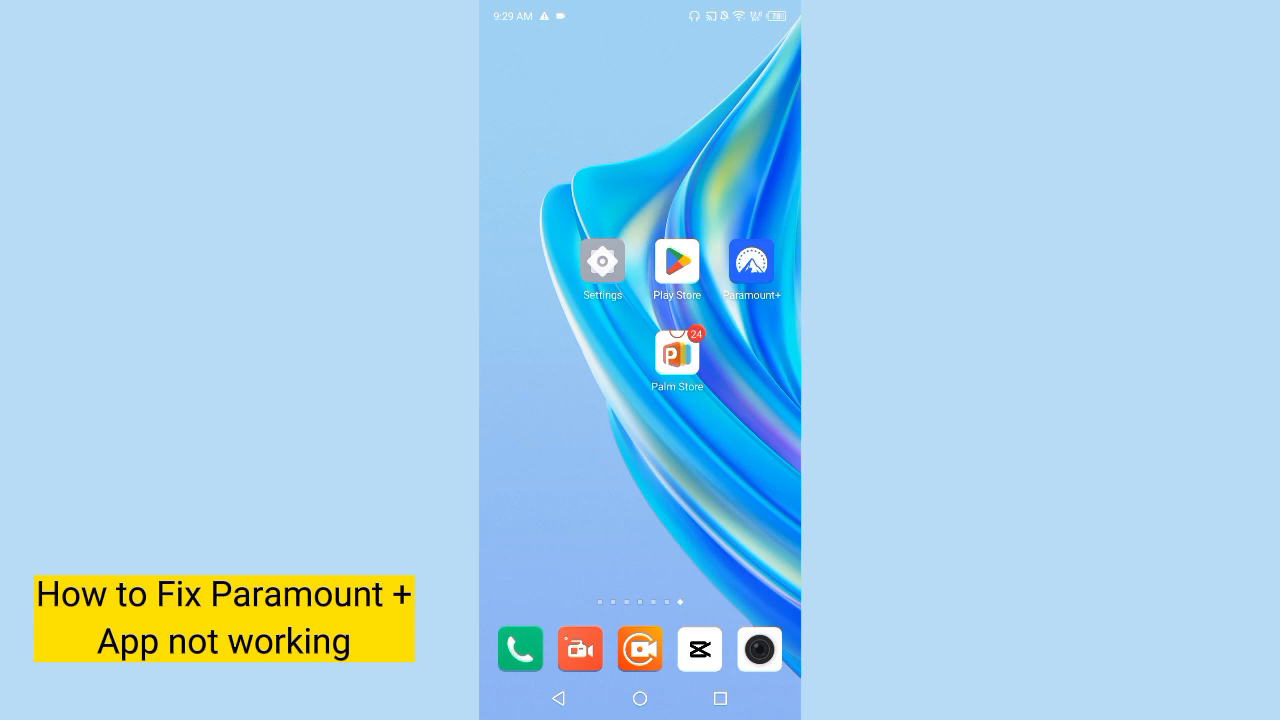
- Launch Palm Store and bring up its search page with recent searches
click(676, 353)
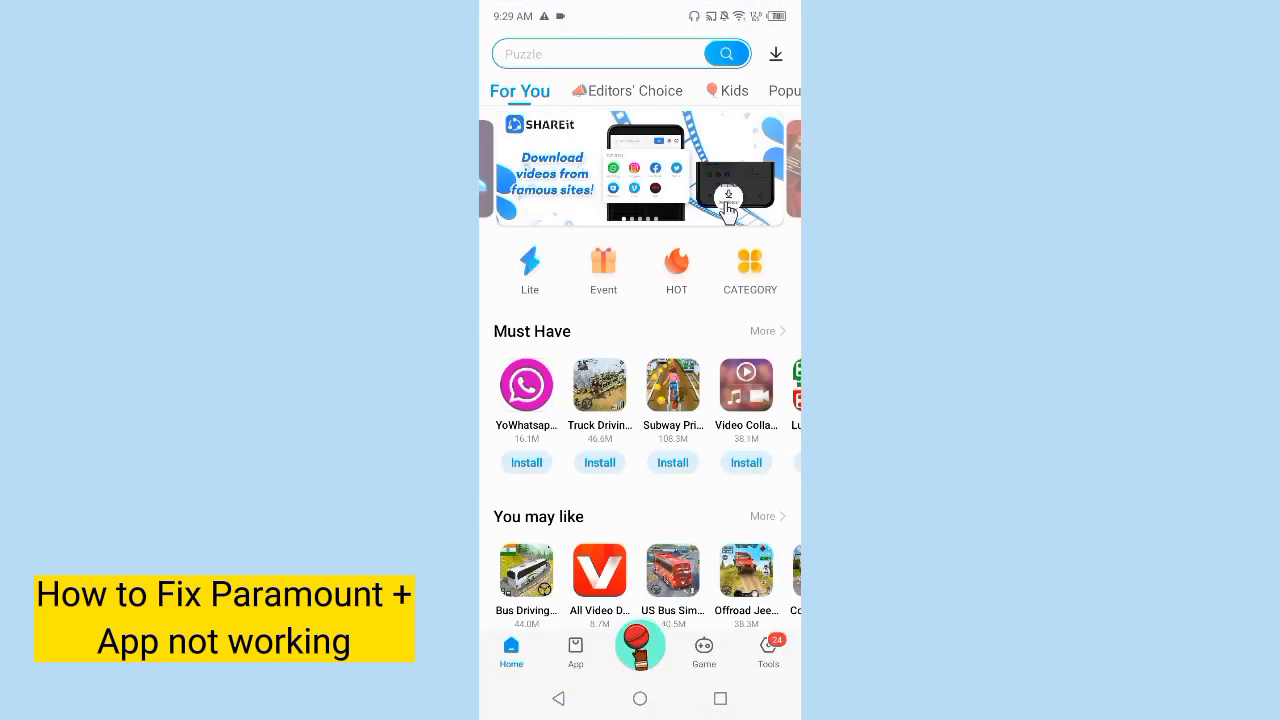
click(595, 53)
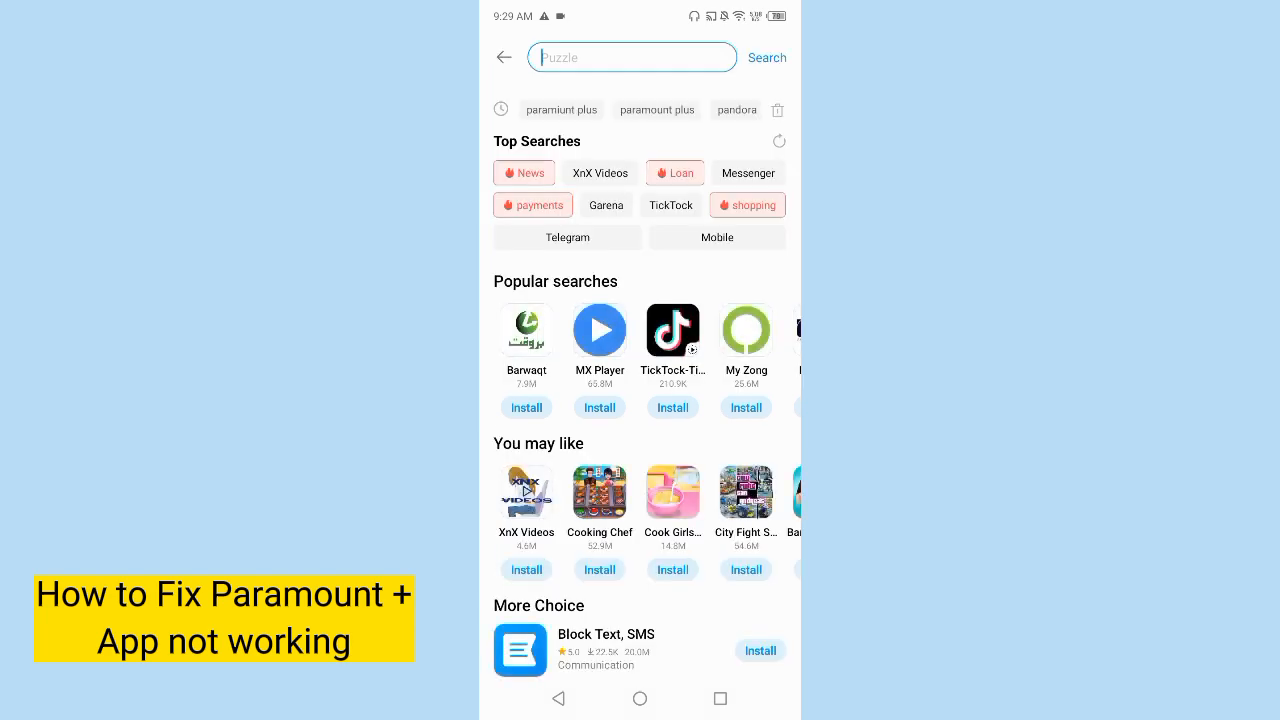
- Enter the partial query 'paramo' in the Palm Store search box
click(631, 57)
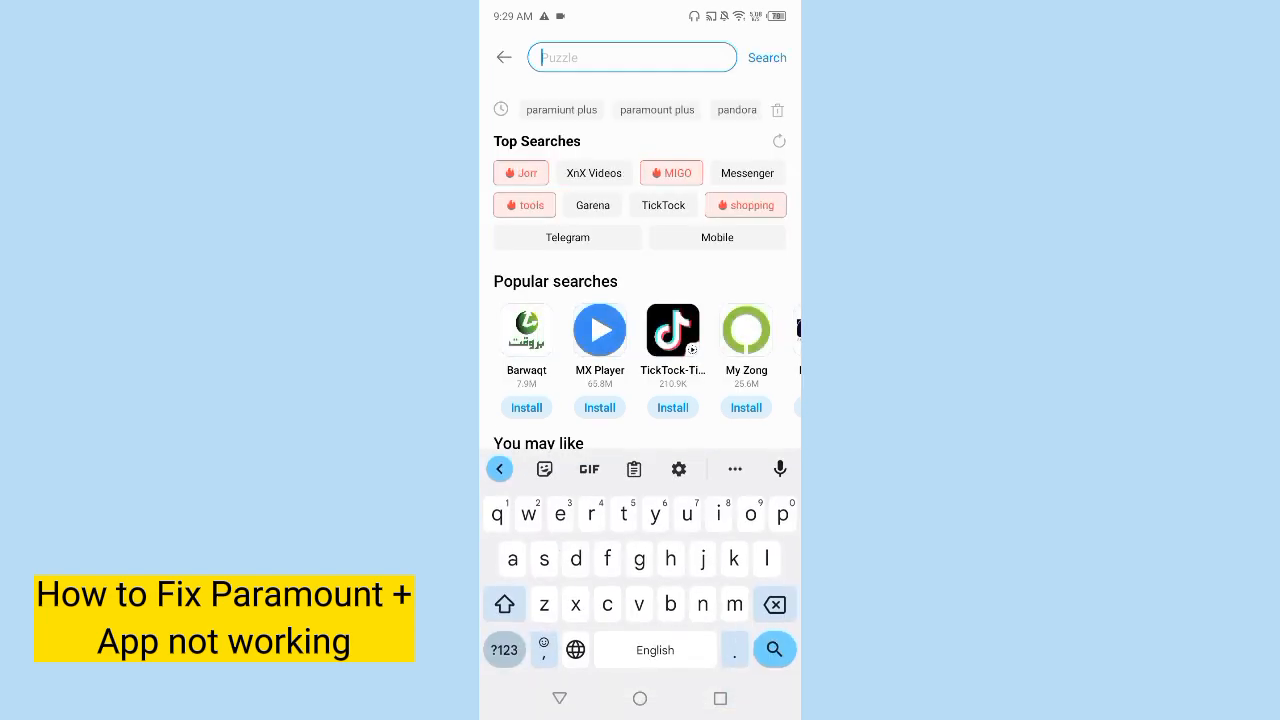
text(p)
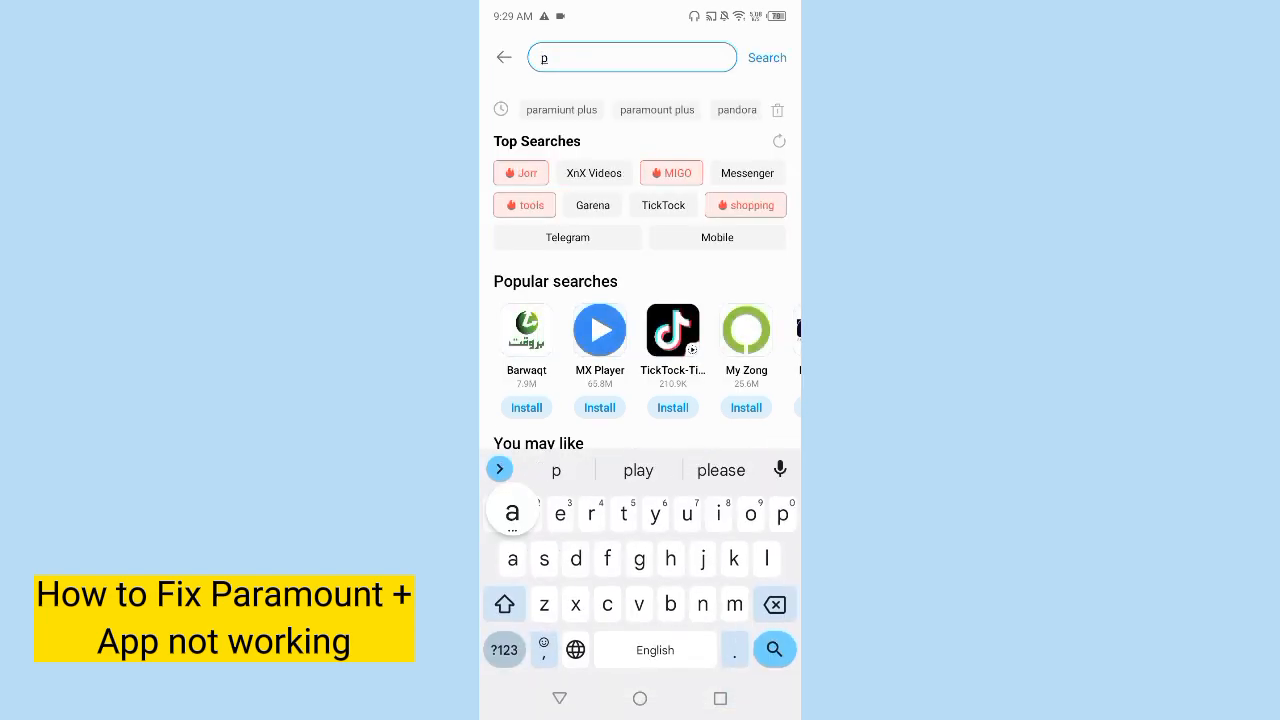
text(aram)
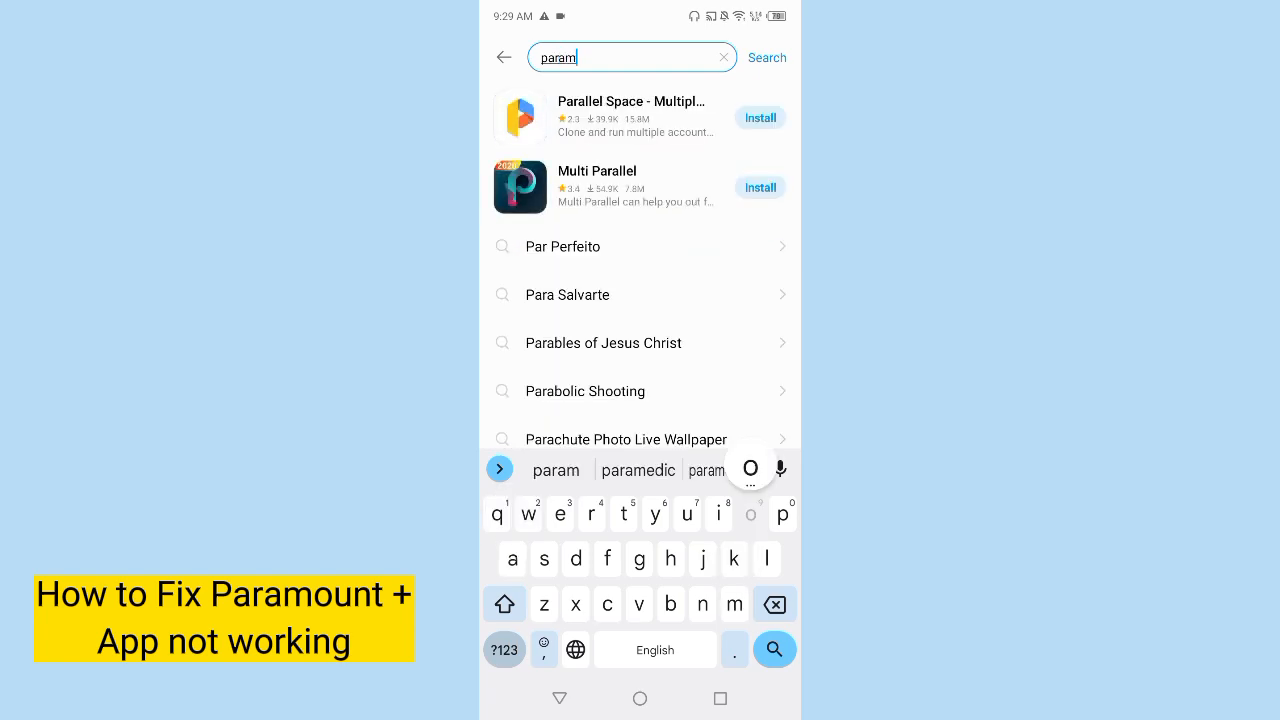
text(o)
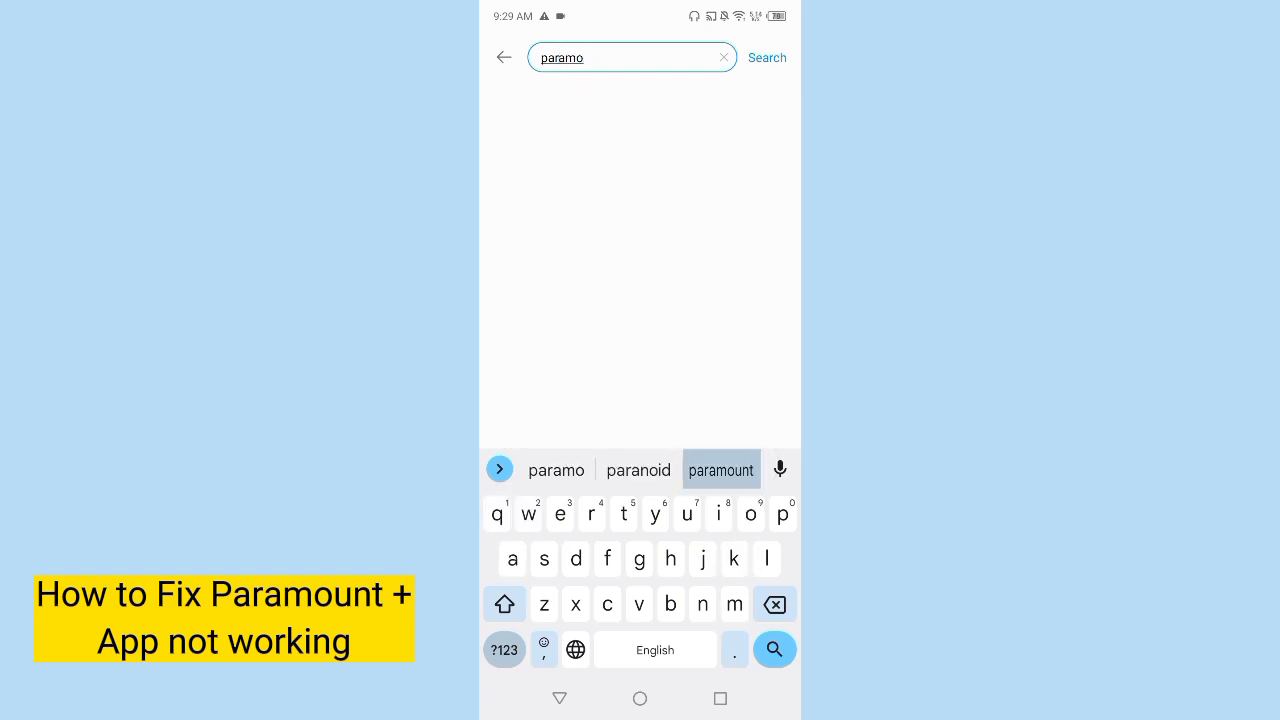